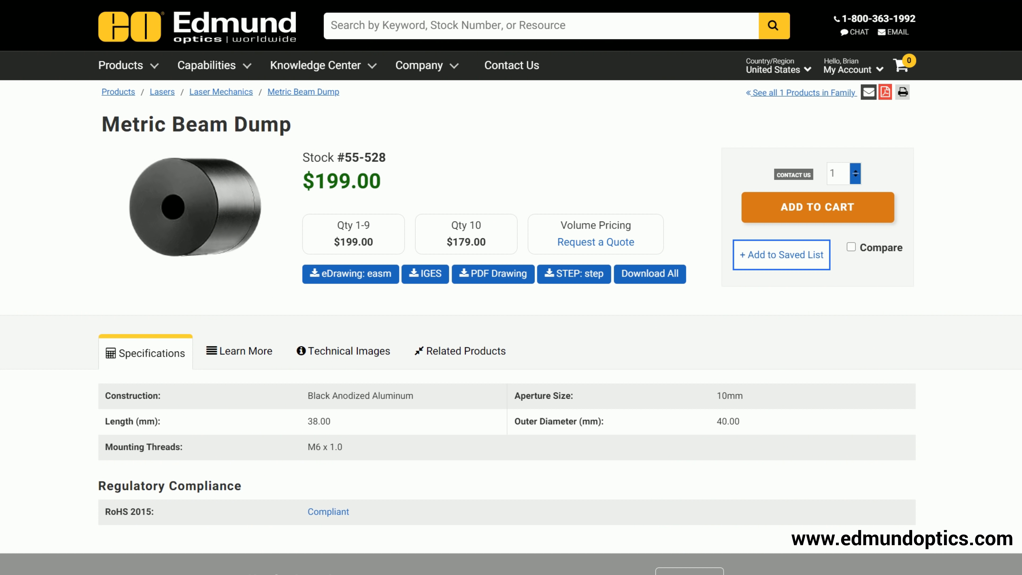
Show the listing photo with the iris diaphragm's 34 mm and 49 mm dimensions
{"action": "left_click", "coordinate": [347, 350]}
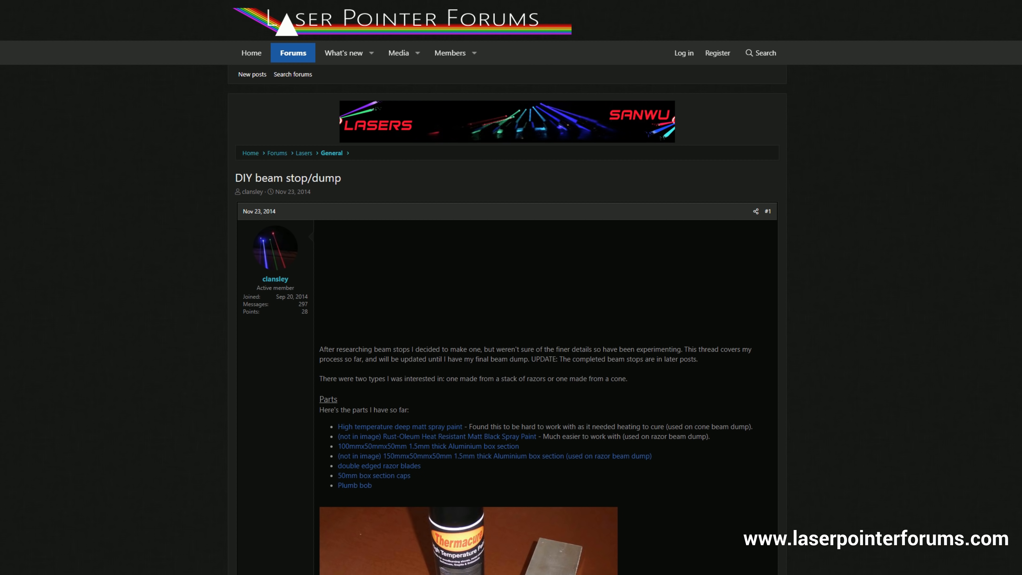
{"action": "scroll", "scroll_direction": "down", "scroll_amount": 3}
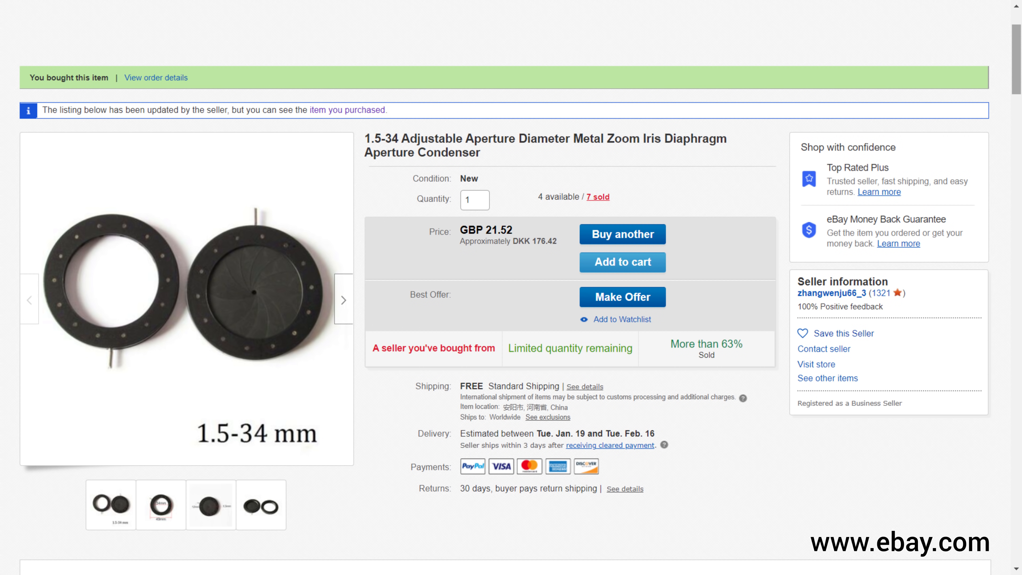
{"action": "left_click", "coordinate": [160, 505]}
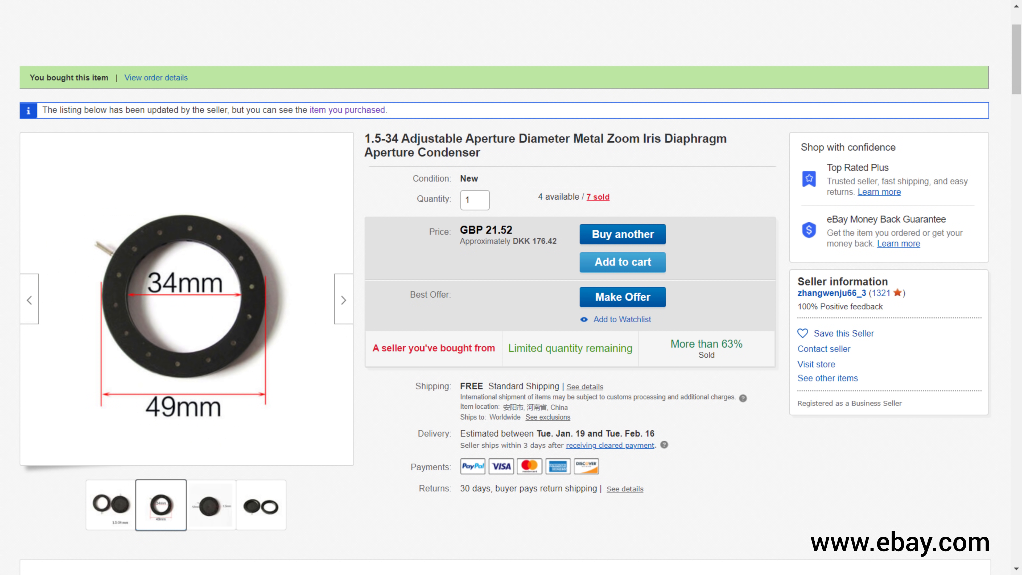